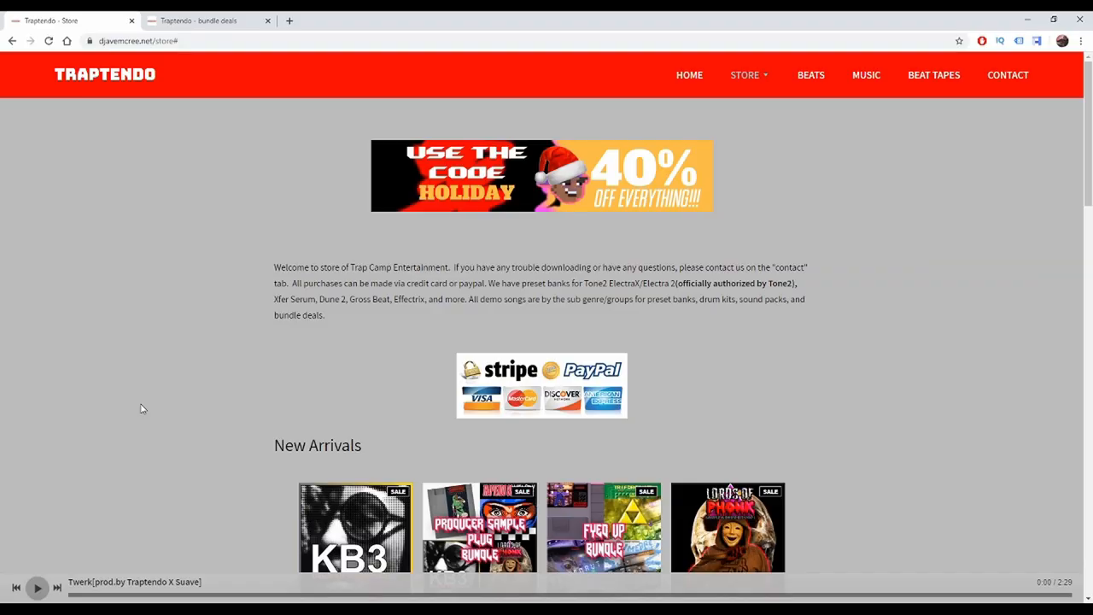
Step: Scroll to New Arrivals and open the Producer Sample Plug Bundle details, showing its $40 price
{"action": "scroll", "scroll_direction": "down", "scroll_amount": 3}
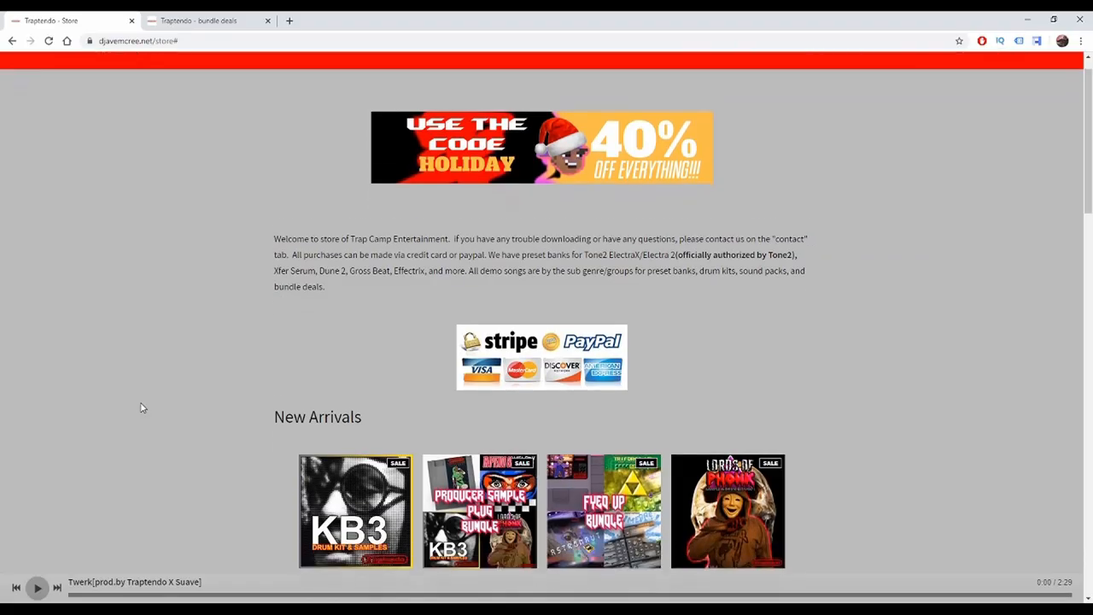
{"action": "scroll", "scroll_direction": "down", "scroll_amount": 3}
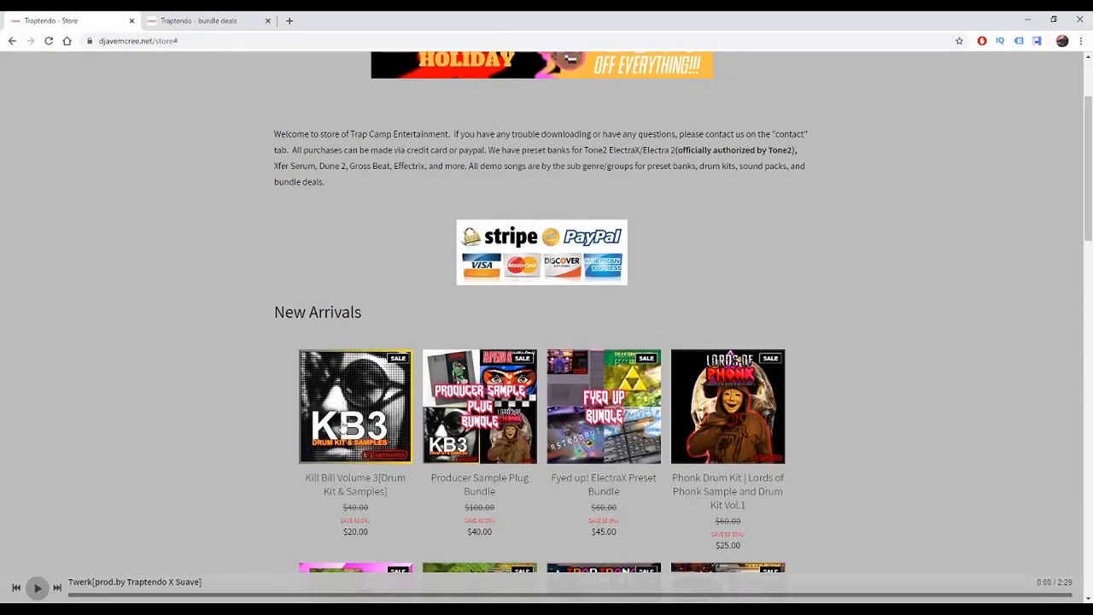
{"action": "left_click", "coordinate": [479, 406]}
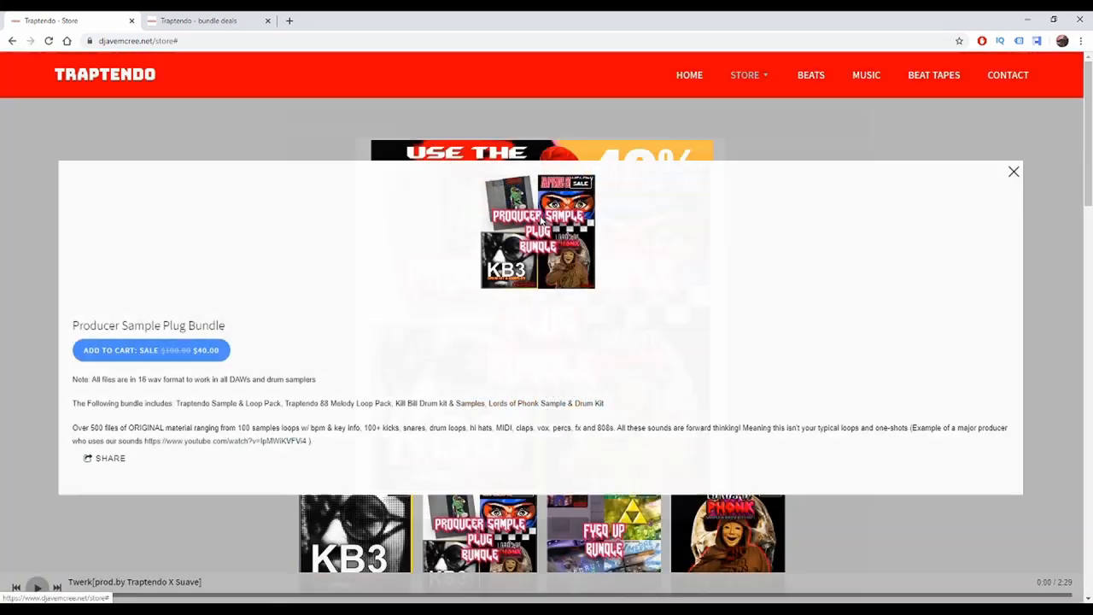
{"action": "left_click", "coordinate": [538, 231]}
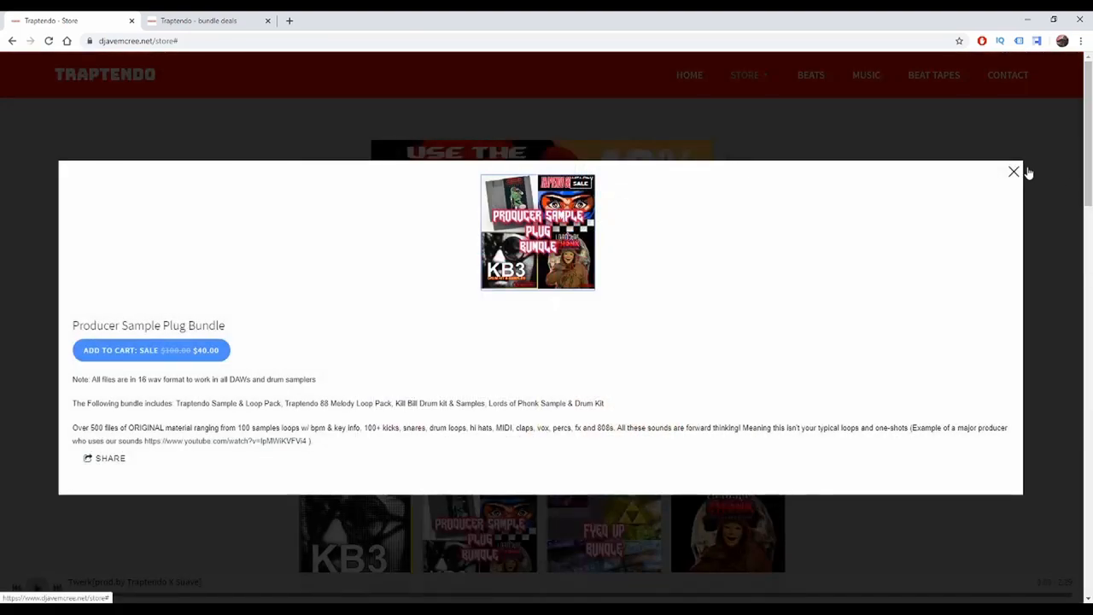
{"action": "left_click", "coordinate": [1014, 171]}
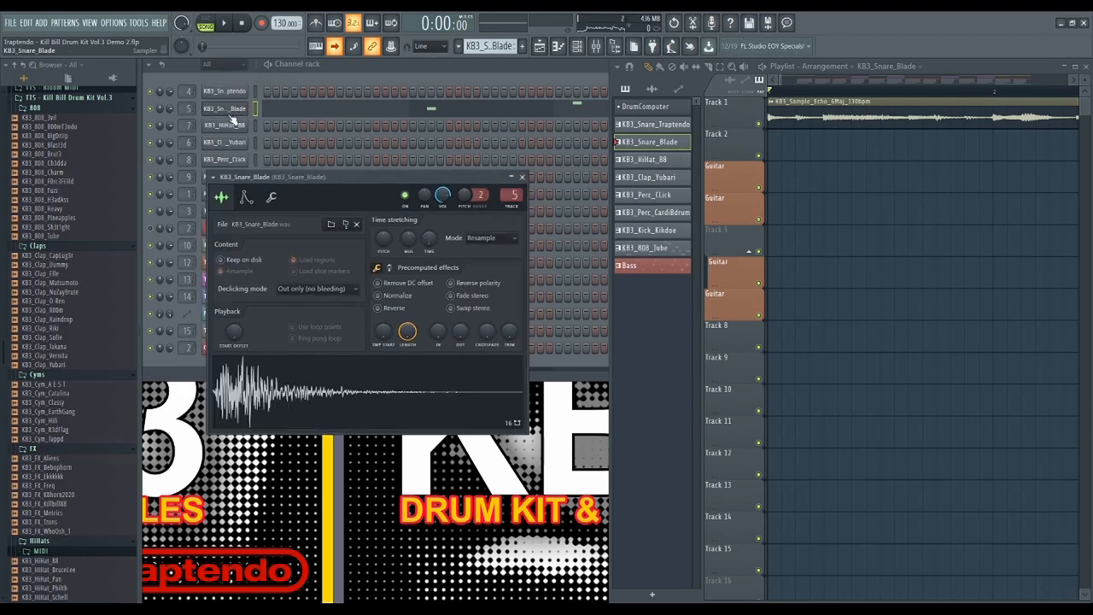
Step: Preview the KB3_Clap_Yubari, KB3_Perc_CardiBdrum, KB3_Kick_Kikdoe and KB3_808_Tube channels, ending on the 808 sampler settings
{"action": "left_click", "coordinate": [225, 177]}
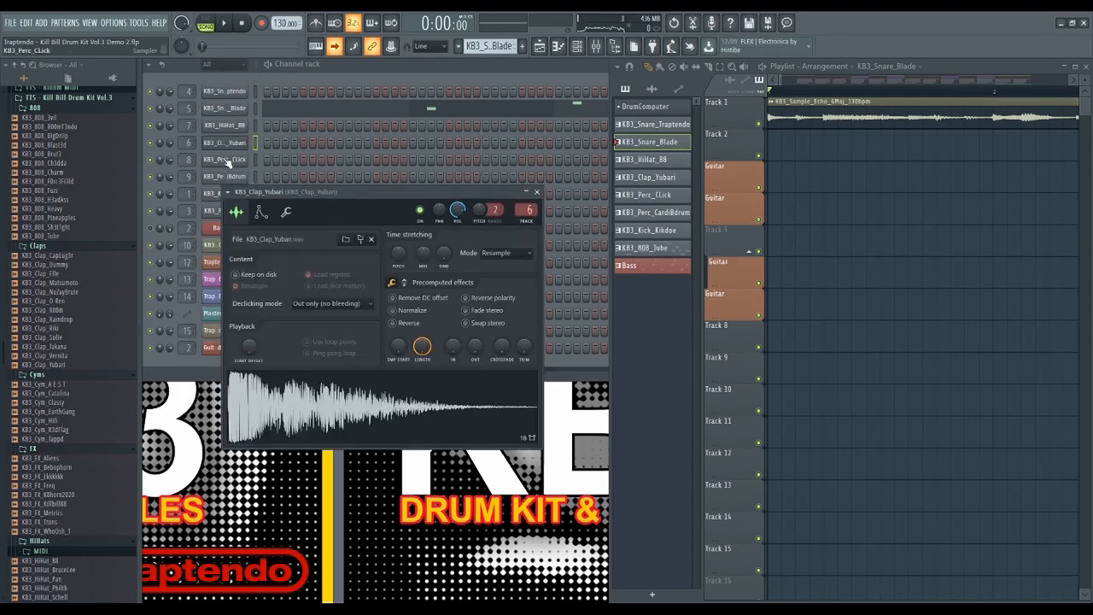
{"action": "left_click", "coordinate": [224, 177]}
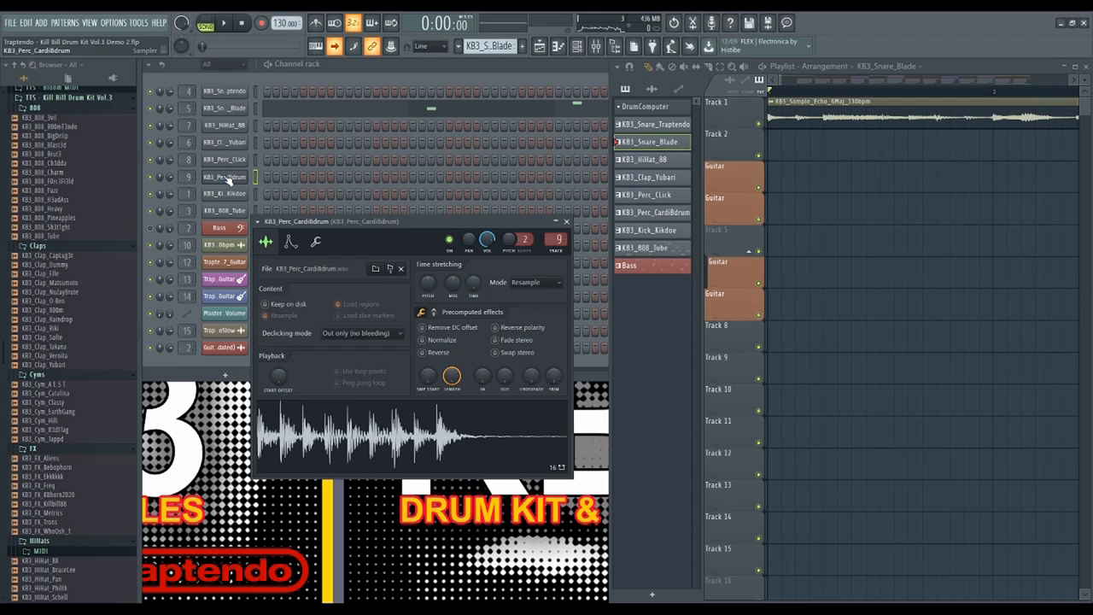
{"action": "left_click", "coordinate": [224, 193]}
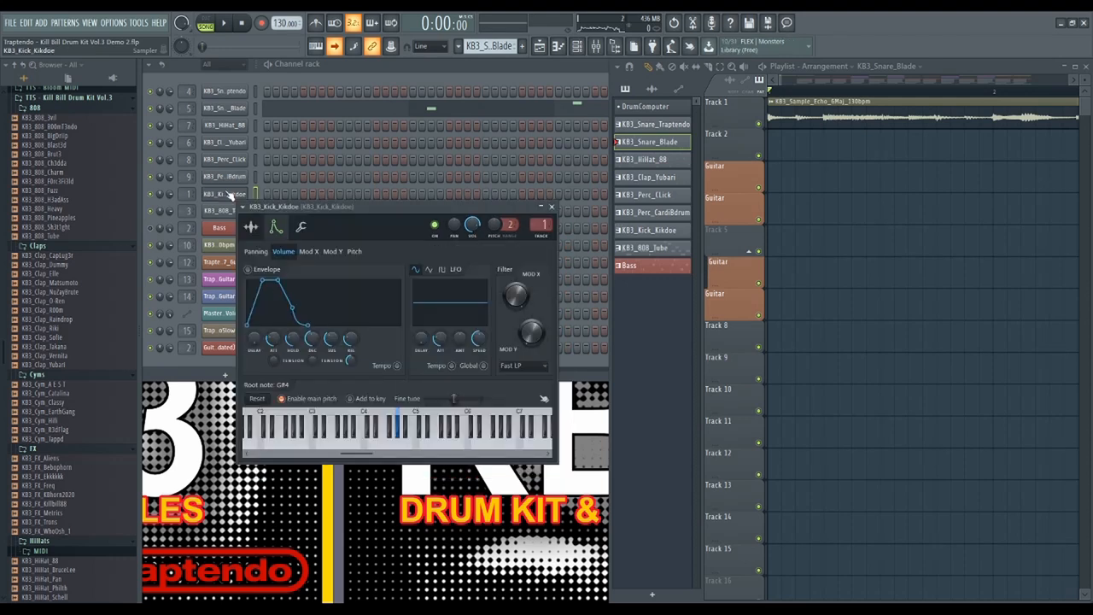
{"action": "left_click", "coordinate": [224, 211]}
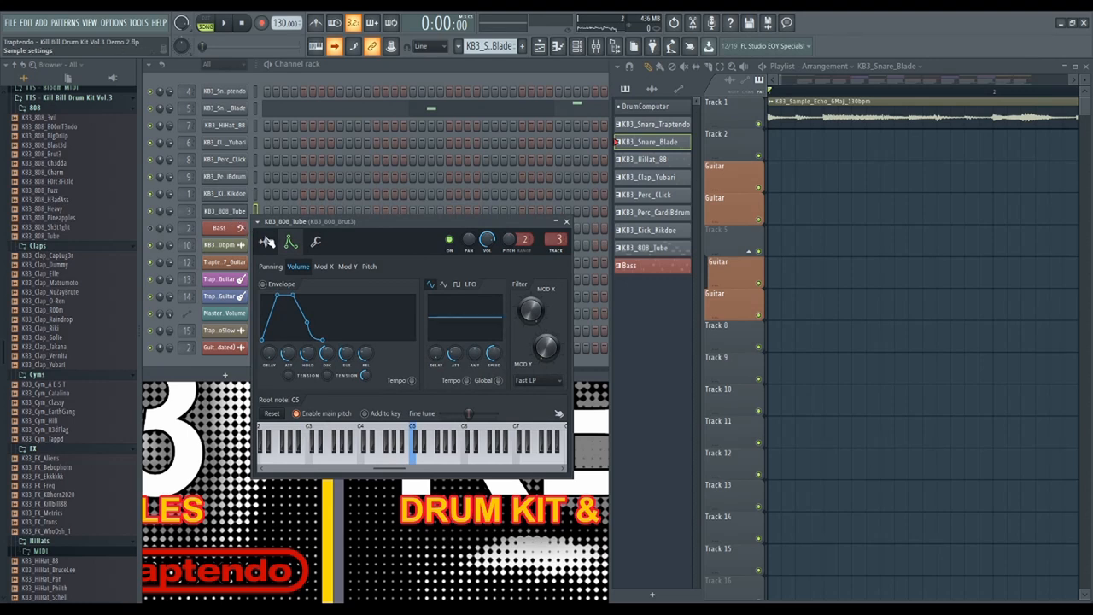
{"action": "left_click", "coordinate": [265, 241]}
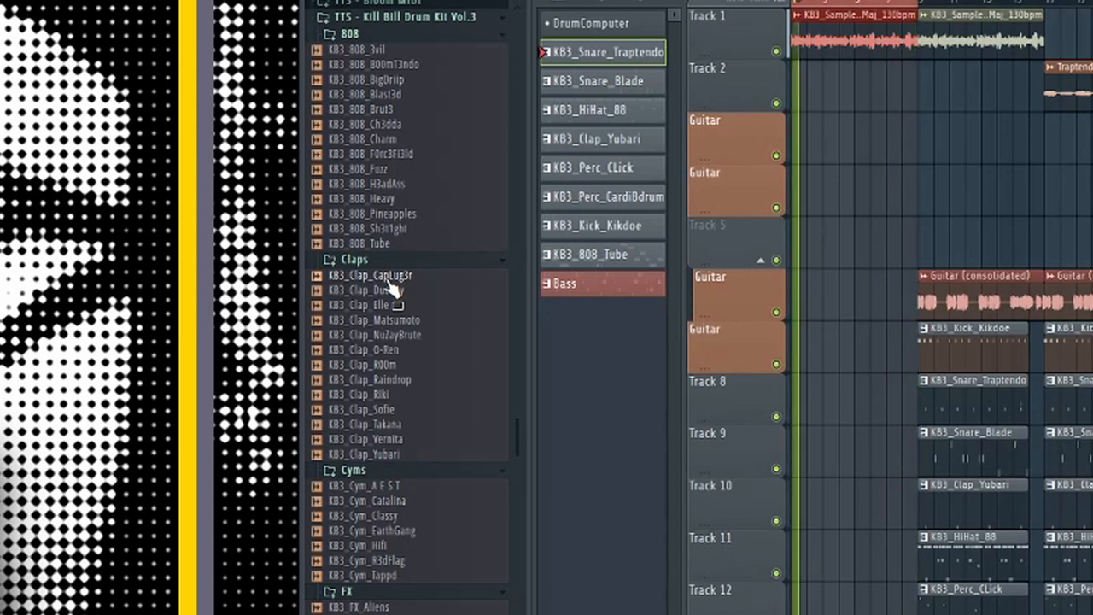
Step: Scroll the Browser past Cyms, FX and HiHats to the Kicks and Percs folders, previewing a sample
{"action": "scroll", "scroll_direction": "down", "scroll_amount": 3}
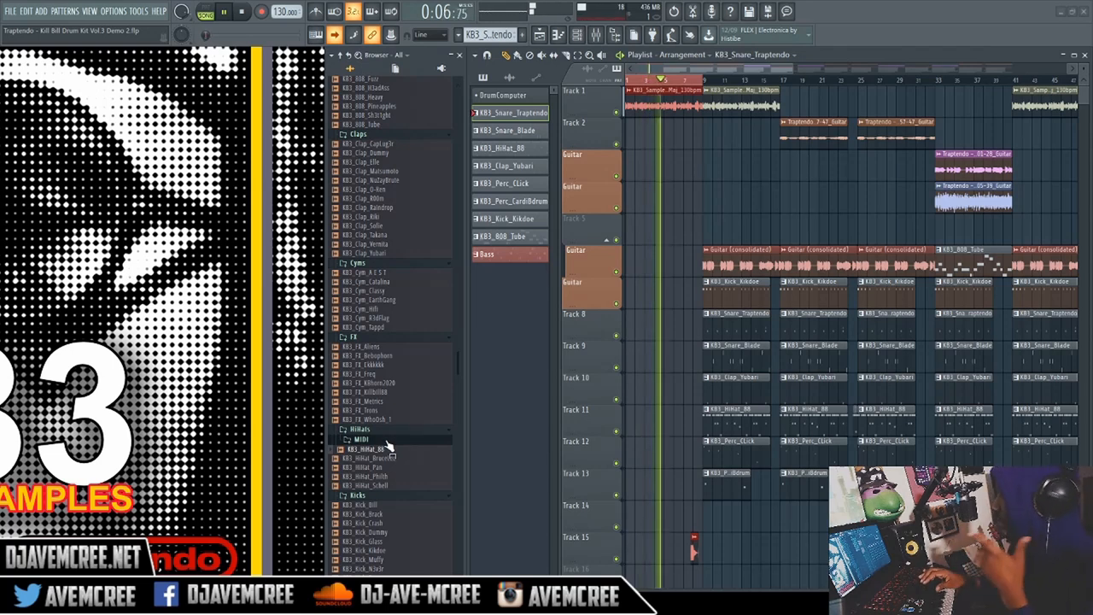
{"action": "left_click", "coordinate": [362, 439]}
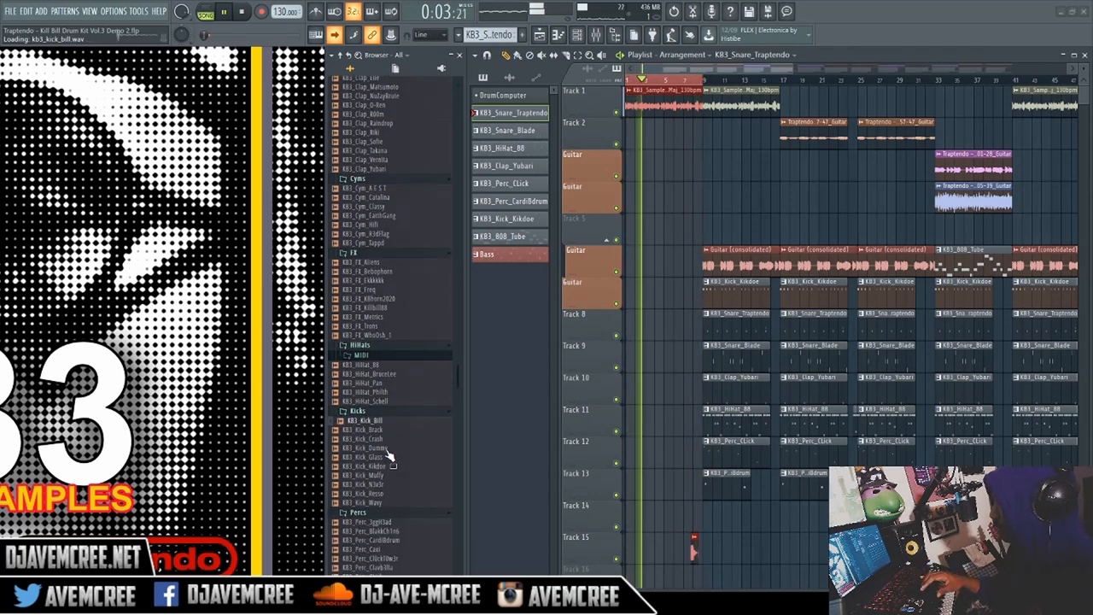
{"action": "scroll", "scroll_direction": "down", "scroll_amount": 3}
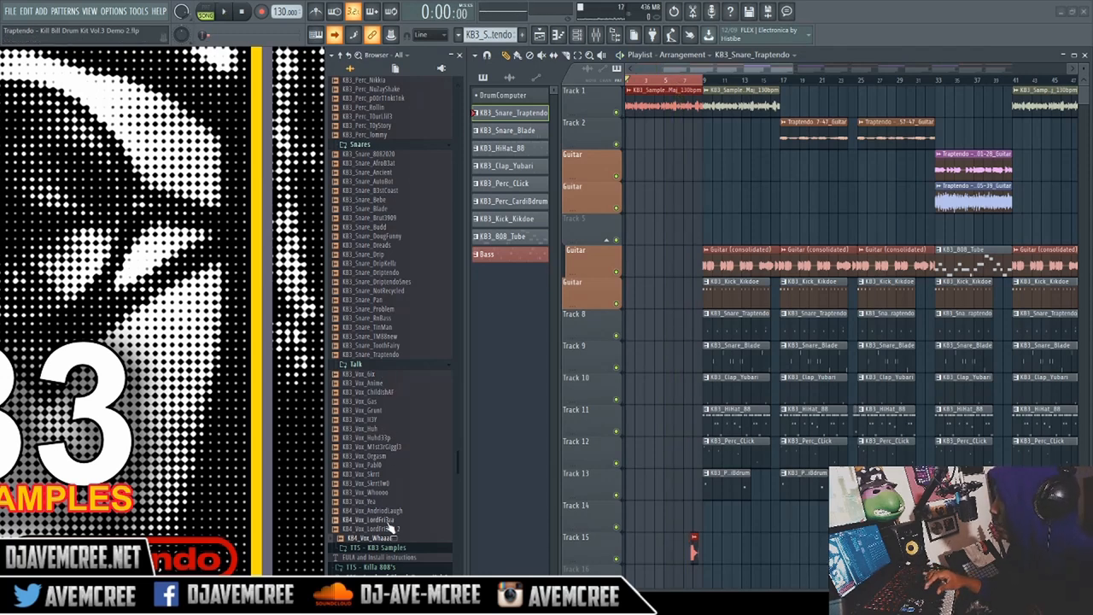
Step: Scroll the Browser down to the TTS - KB3 Samples folder
{"action": "scroll", "scroll_direction": "down", "scroll_amount": 3}
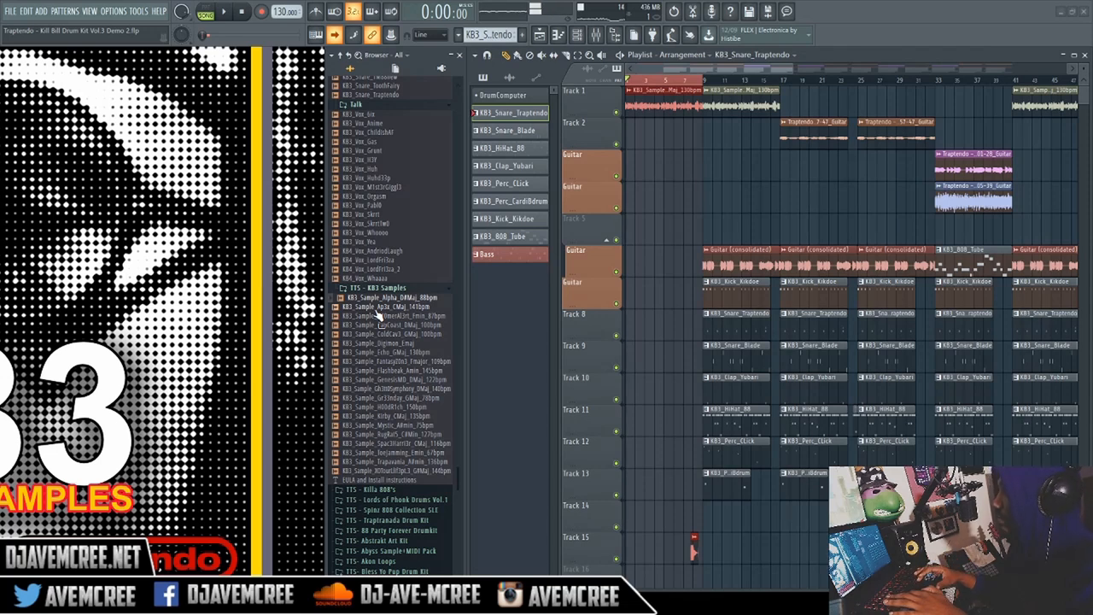
Step: Preview five KB3 melodic loops in turn, starting with Ap3x CMaj 141 bpm and an Fmin loop
{"action": "left_click", "coordinate": [386, 306]}
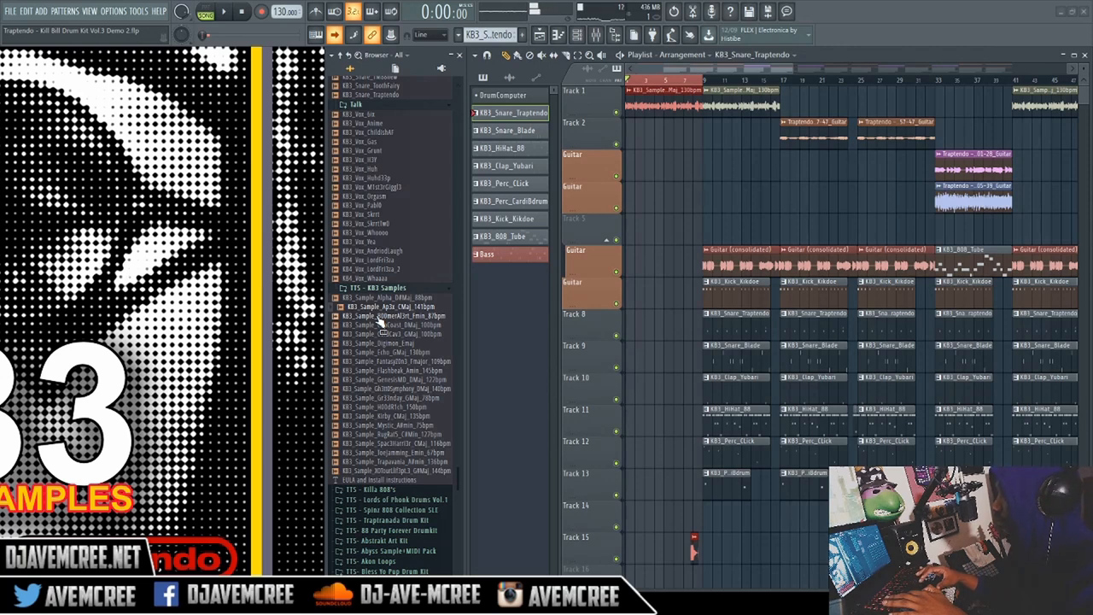
{"action": "left_click", "coordinate": [393, 316]}
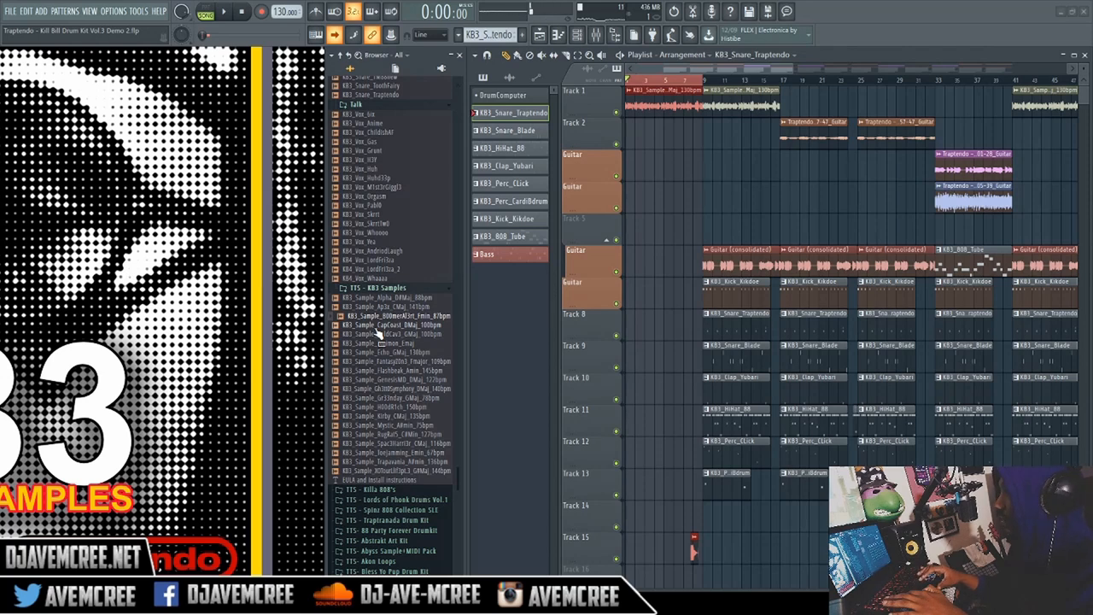
{"action": "left_click", "coordinate": [393, 324]}
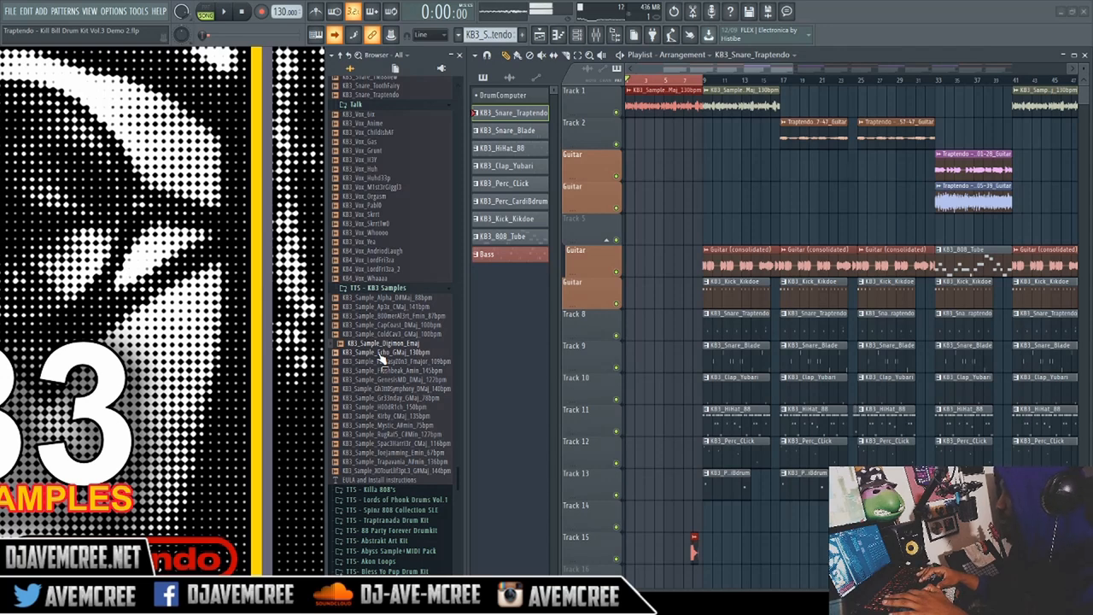
{"action": "left_click", "coordinate": [386, 352]}
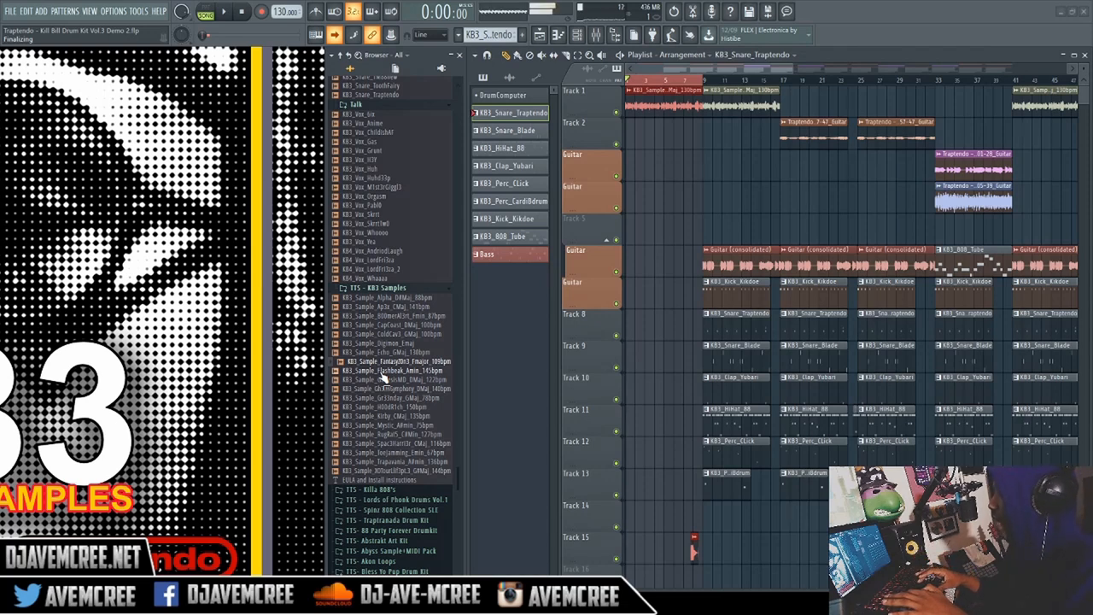
{"action": "left_click", "coordinate": [393, 370]}
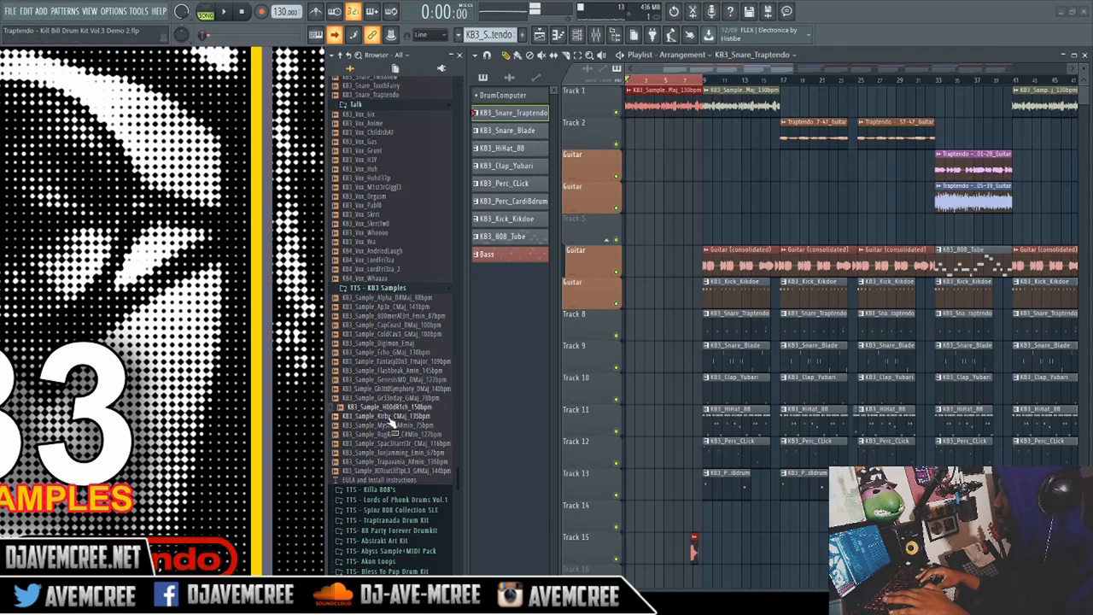
Step: Preview the last KB3 loops through X0fouthl 3pl3 GMaj 144bpm, then show the Channel rack
{"action": "left_click", "coordinate": [390, 416]}
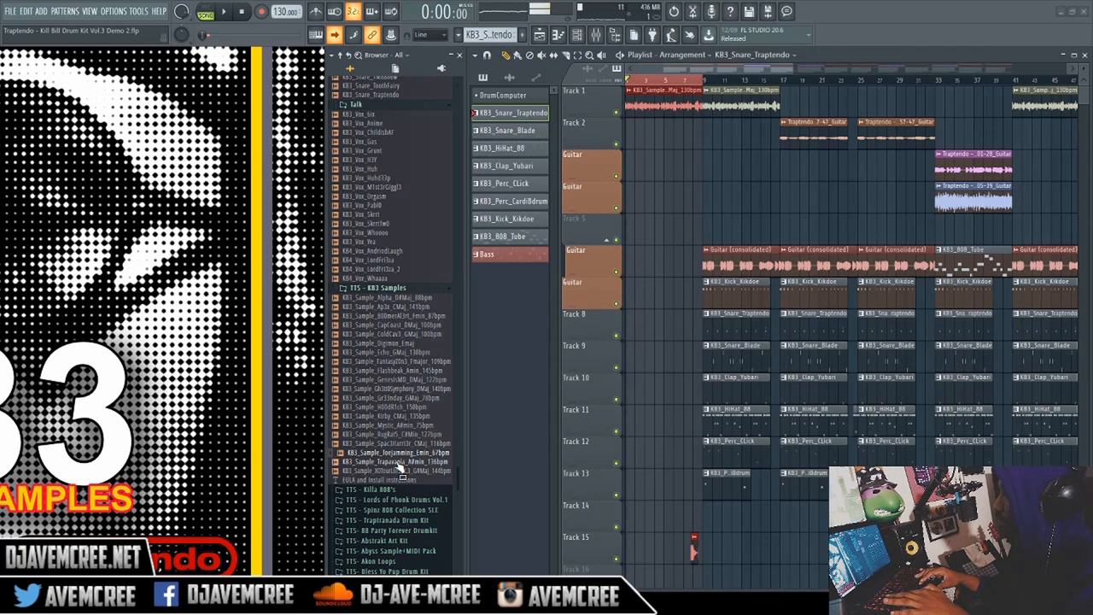
{"action": "left_click", "coordinate": [402, 457]}
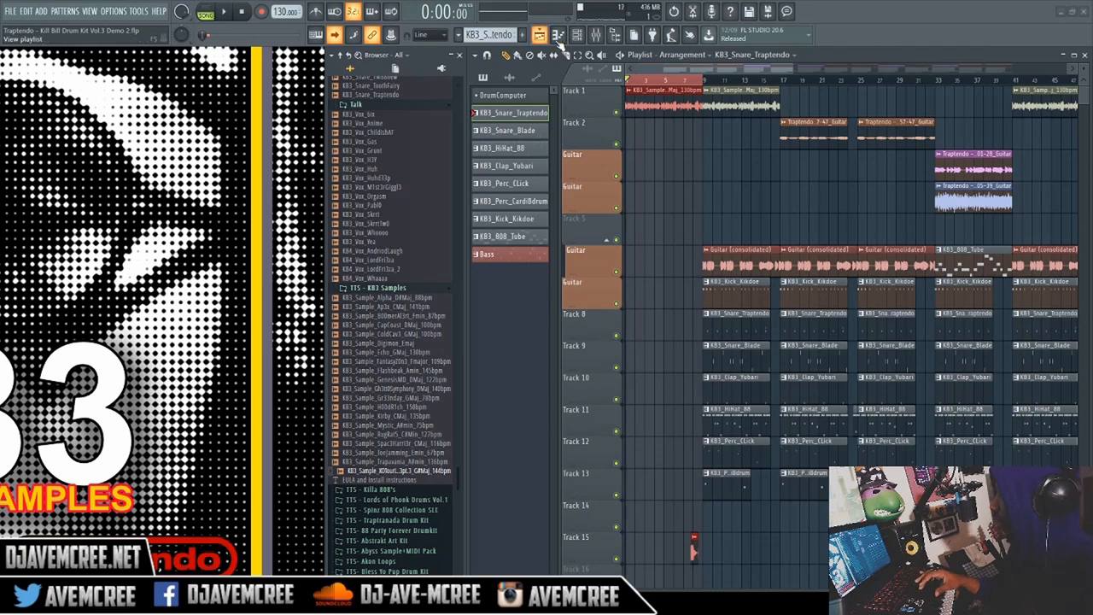
{"action": "left_click", "coordinate": [577, 35]}
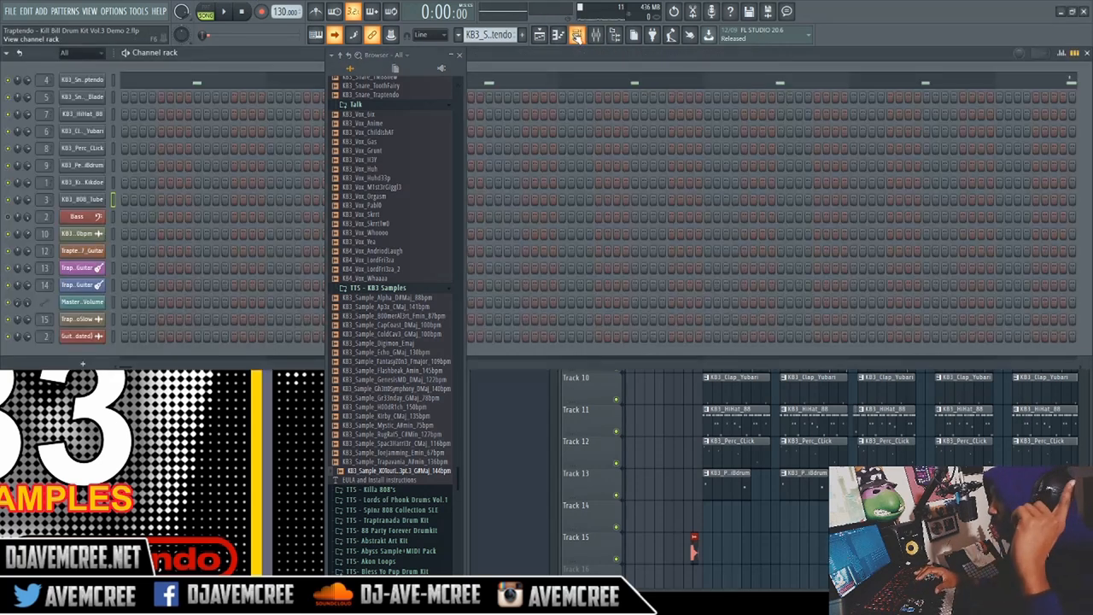